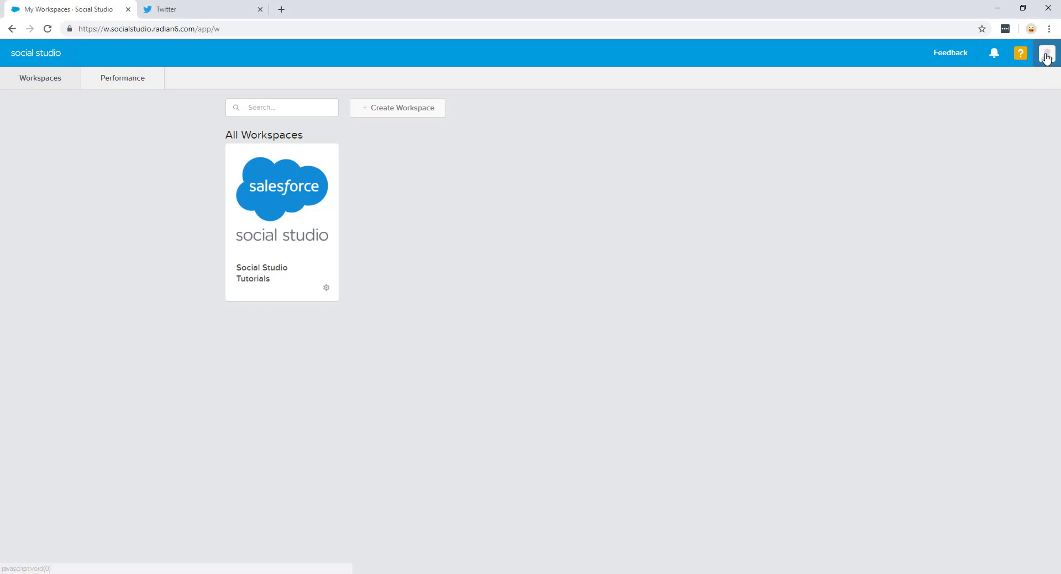
- Go to Admin and open the Social Accounts management list
left_click(1045, 56)
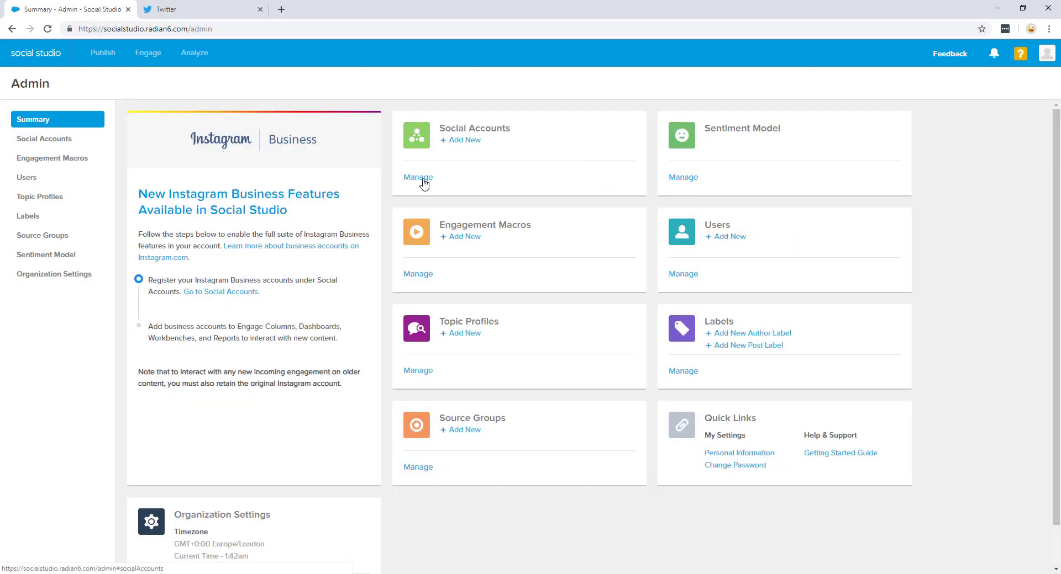
left_click(418, 178)
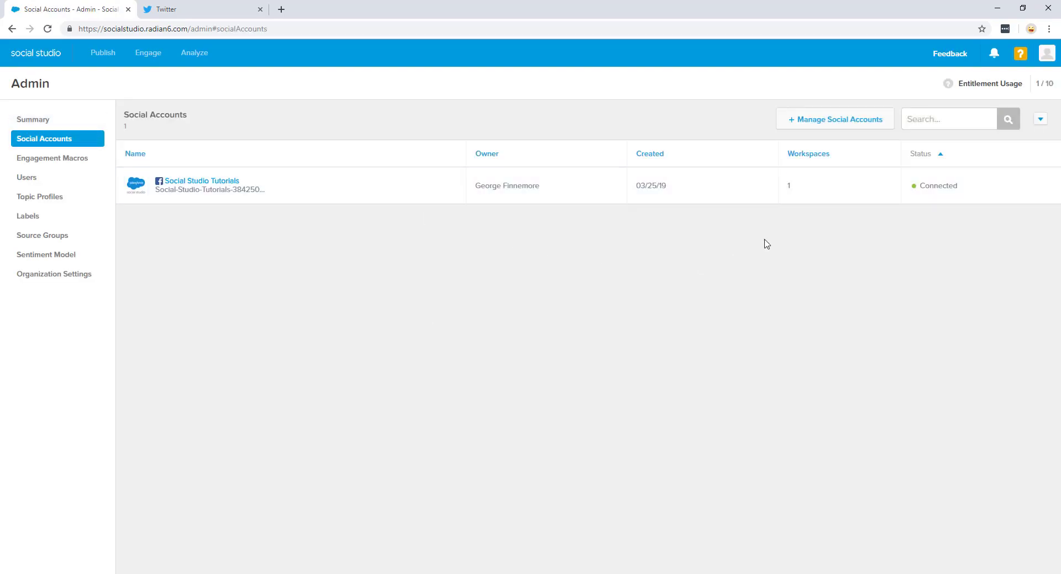
mouse_move(817, 128)
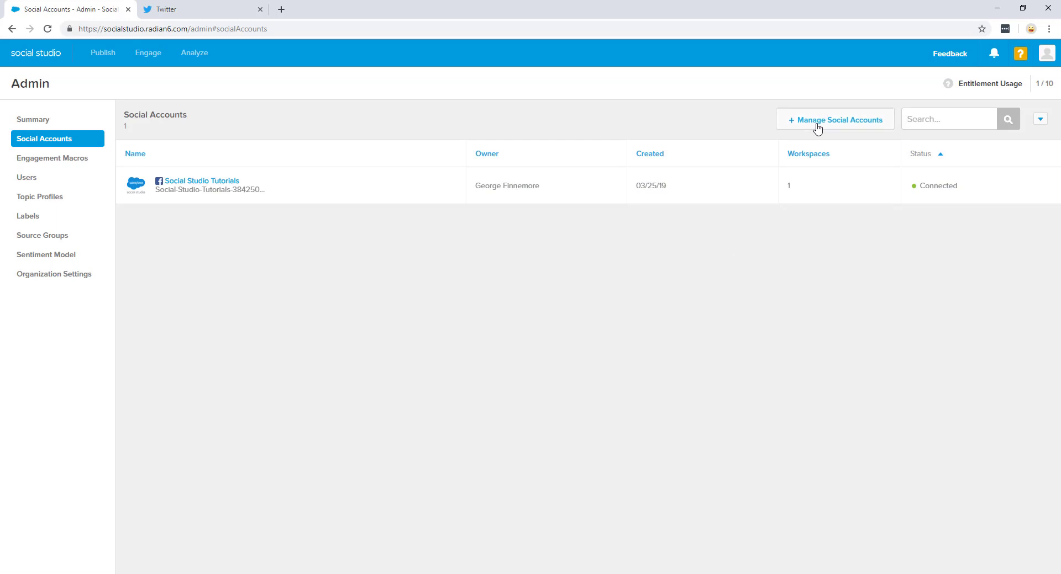
- Add a new social account and pick Twitter as the network
left_click(834, 120)
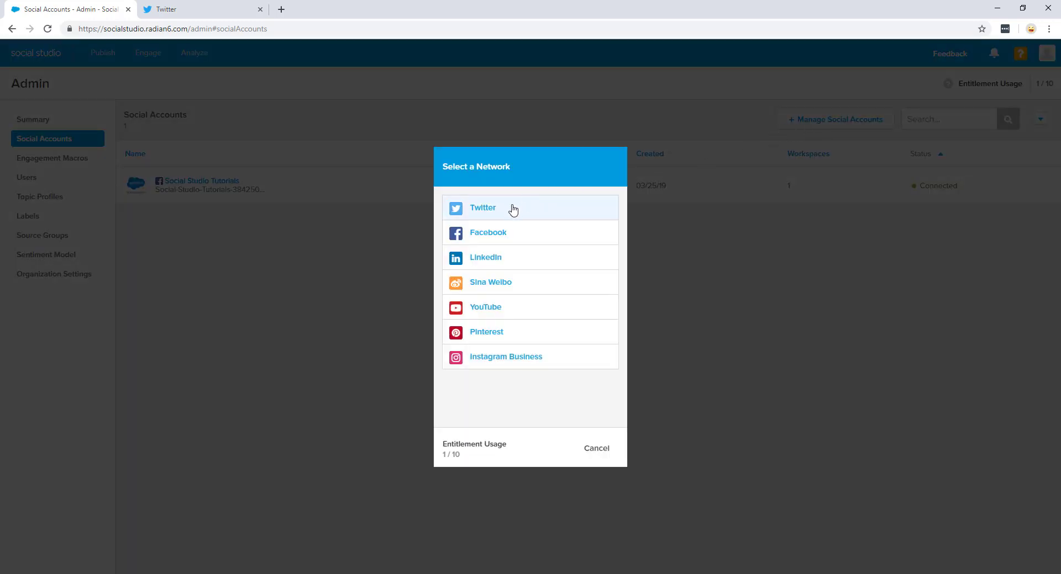
left_click(482, 208)
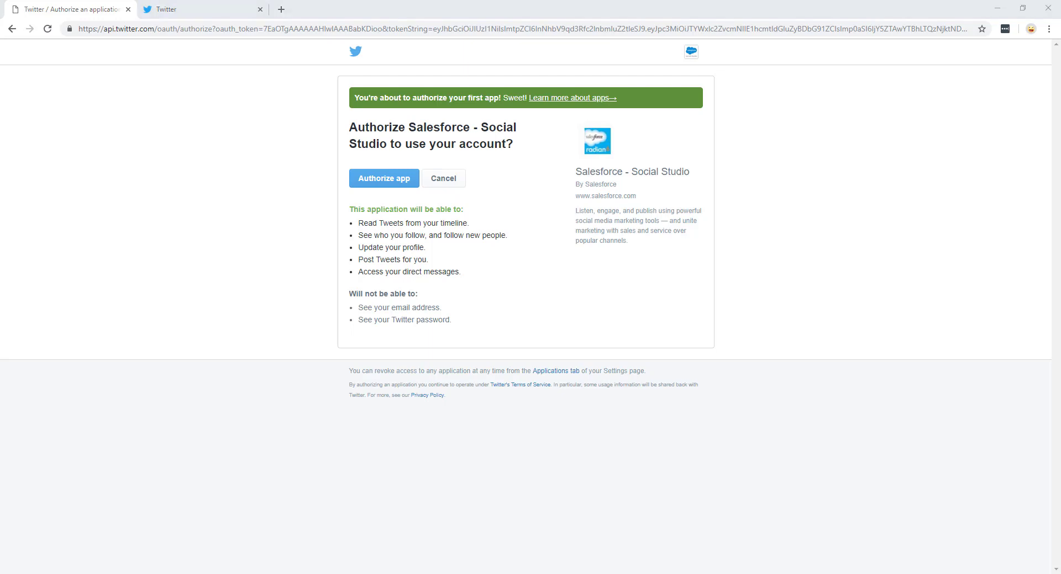
mouse_move(530, 241)
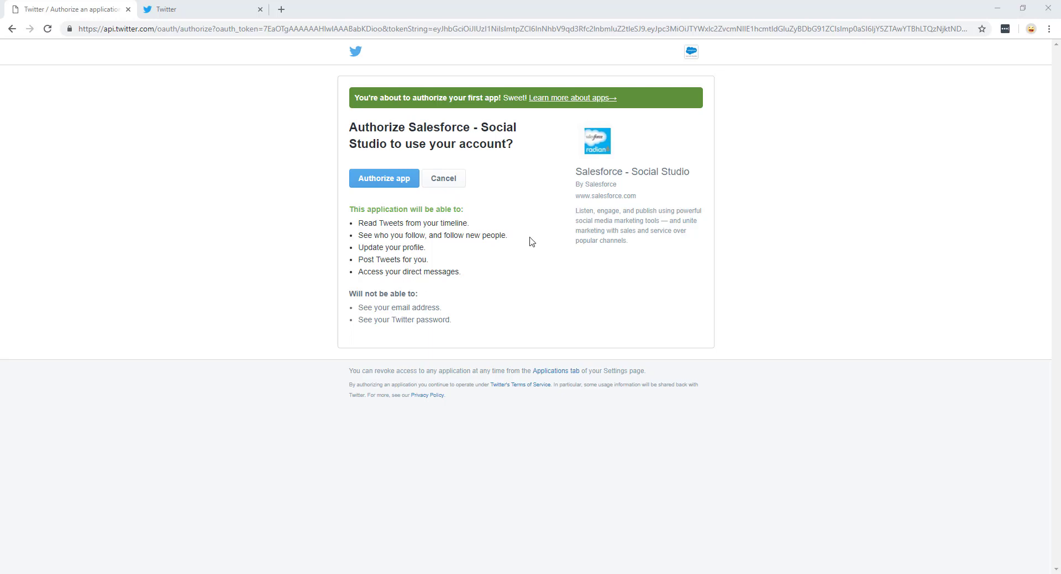
mouse_move(470, 175)
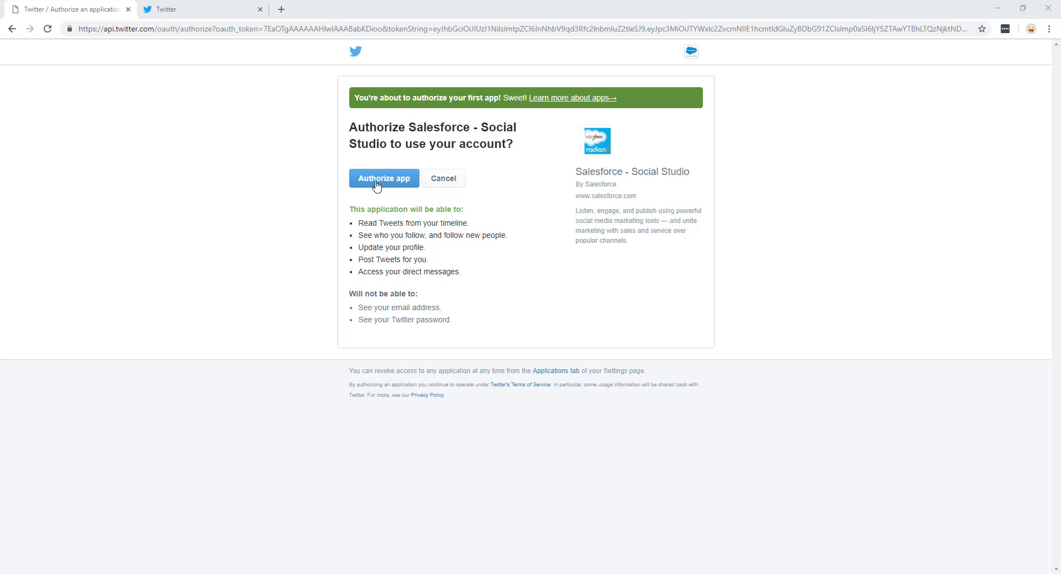
left_click(384, 178)
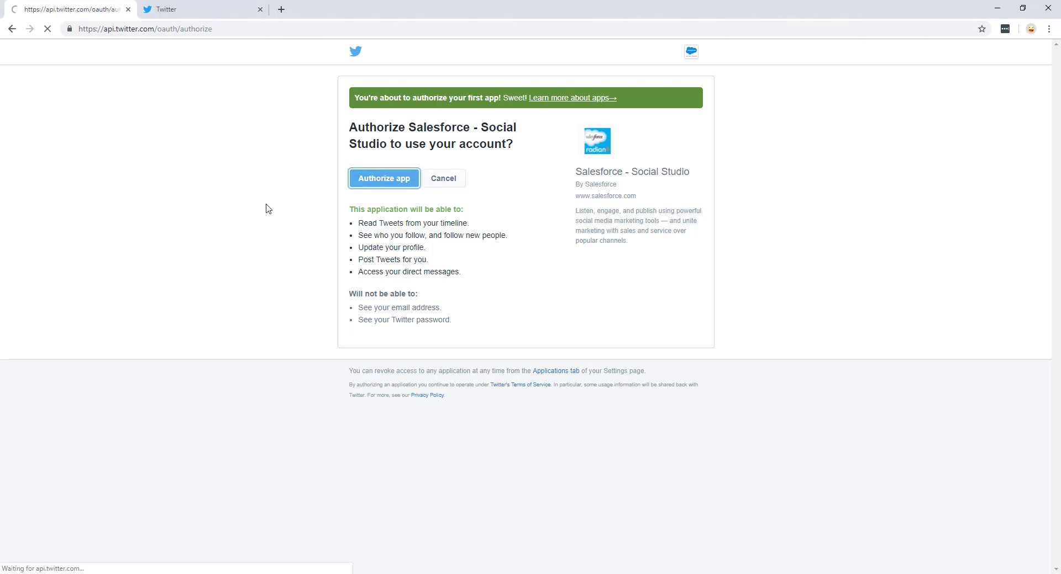
left_click(383, 178)
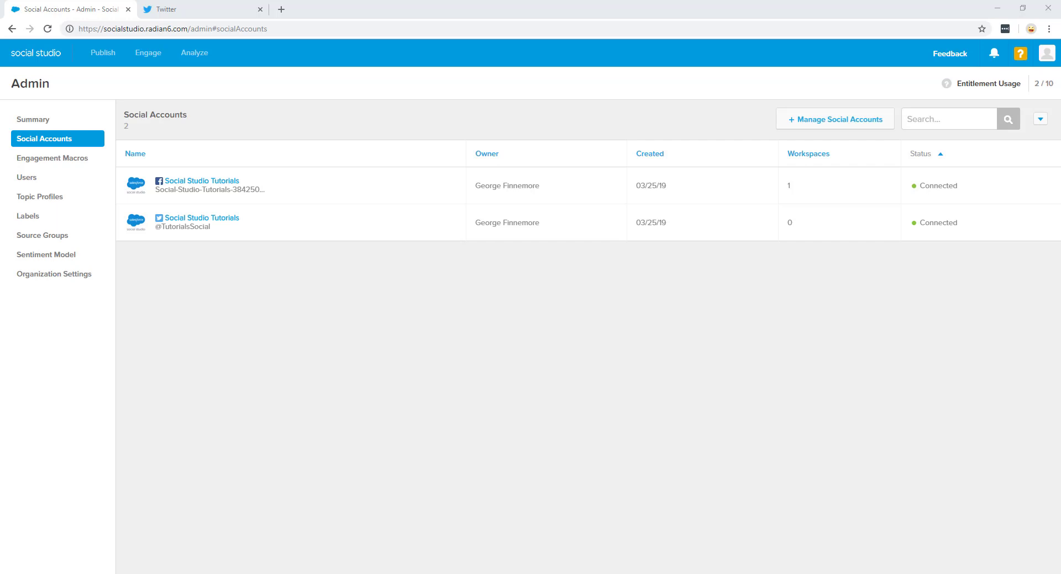
mouse_move(233, 225)
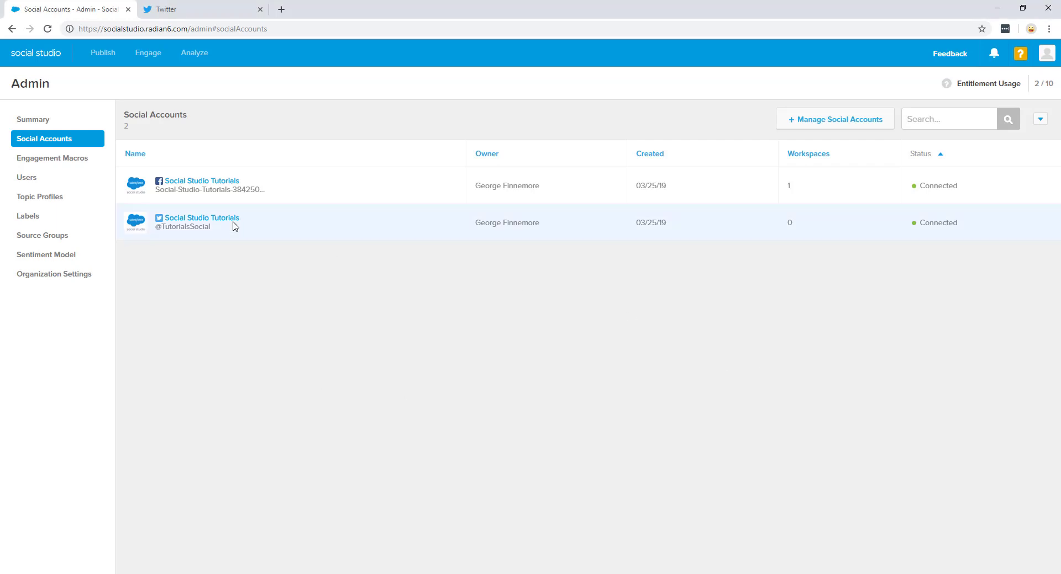
- Open the Social Studio Tutorials Twitter account's detail page
left_click(202, 217)
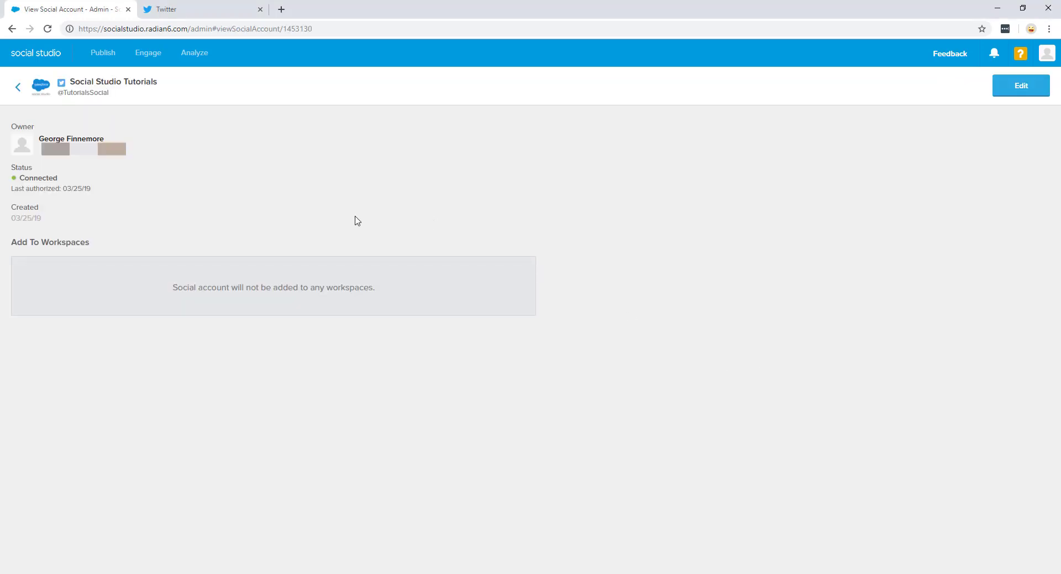
left_click(1019, 85)
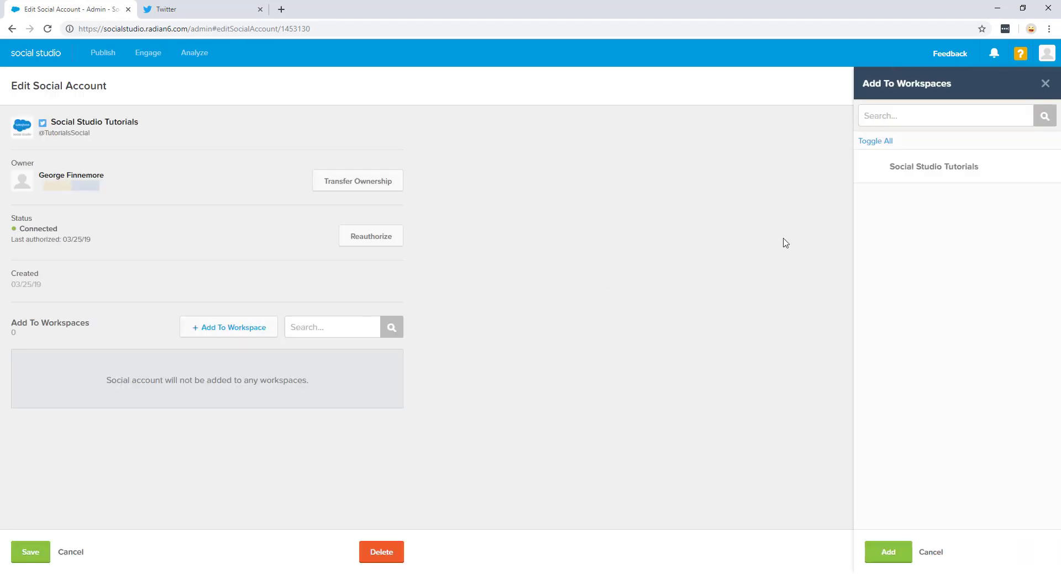
left_click(934, 166)
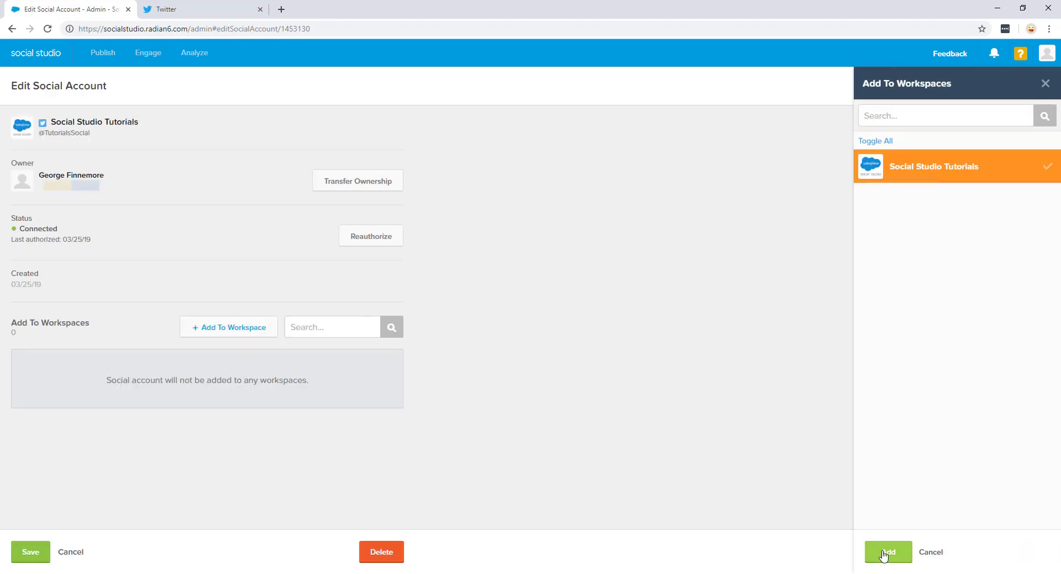
left_click(886, 552)
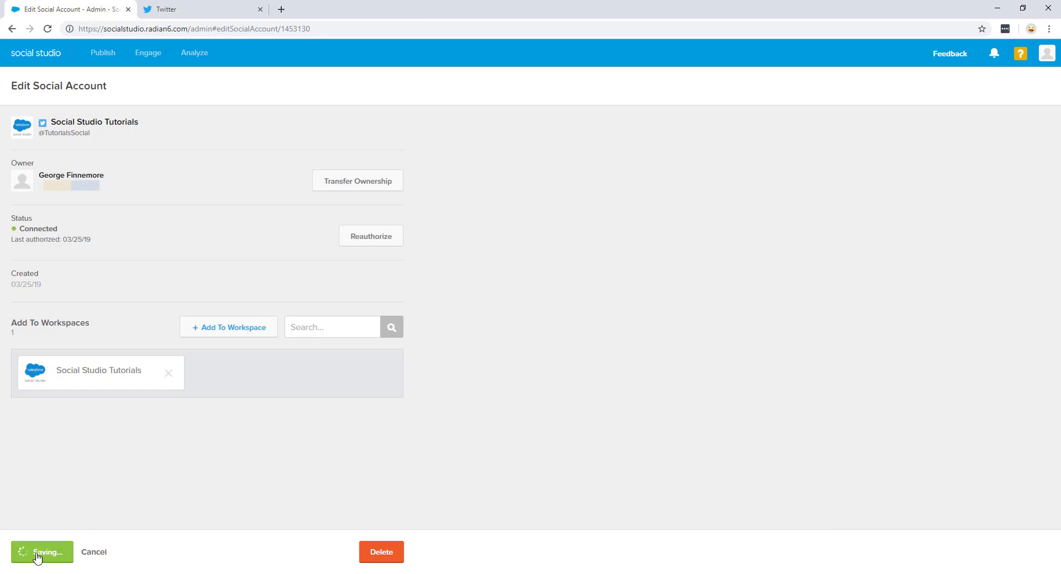
left_click(40, 553)
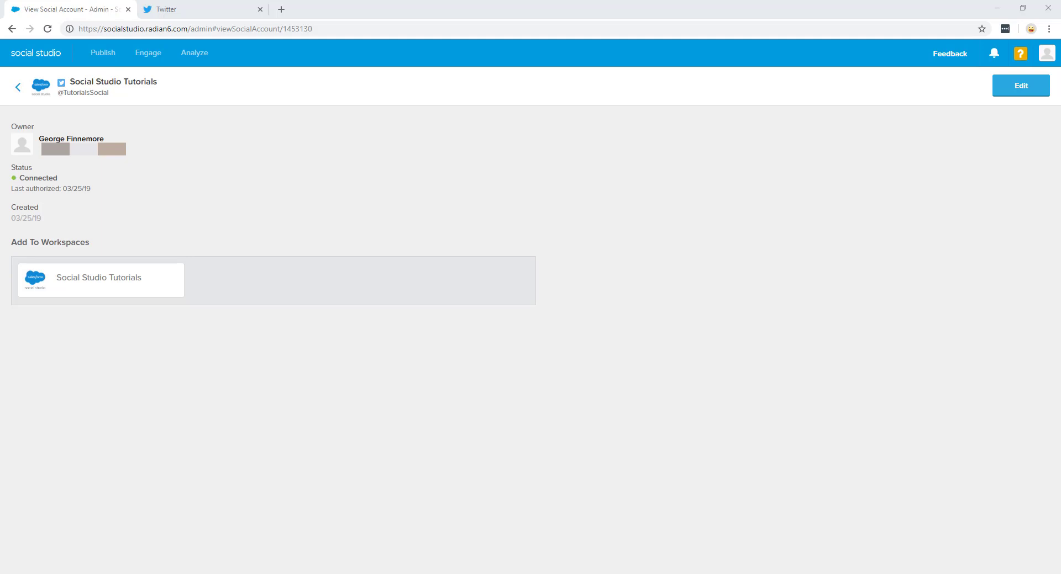
left_click(1020, 53)
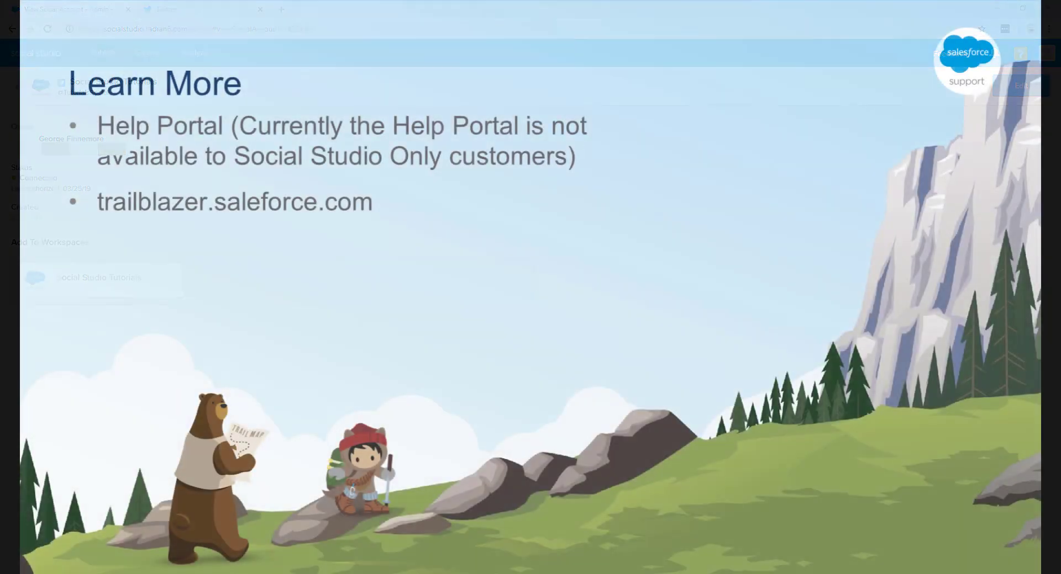